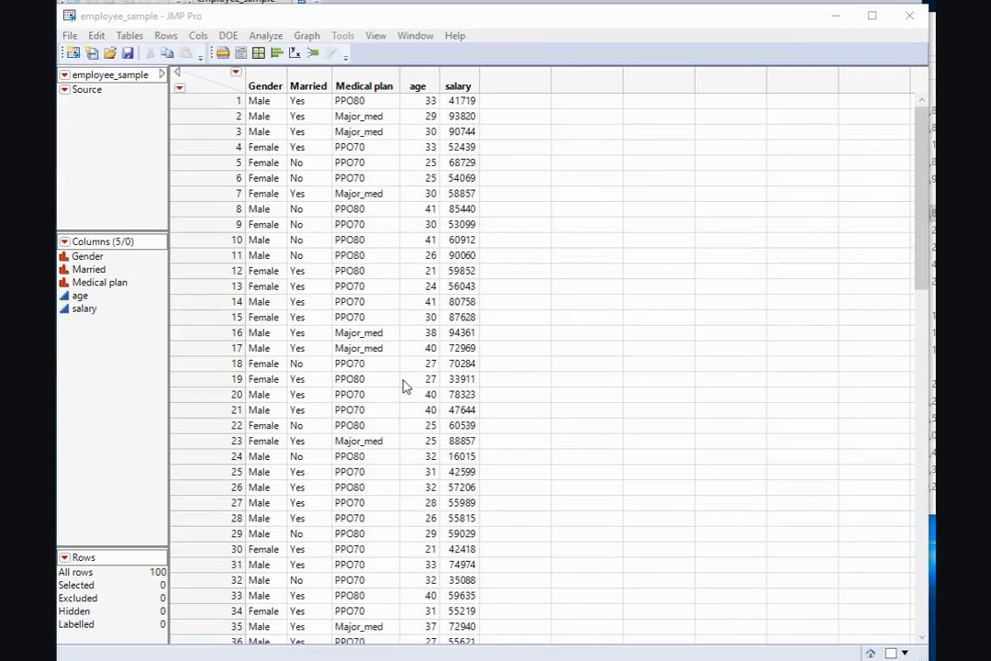
{"action": "mouse_move", "coordinate": [323, 19]}
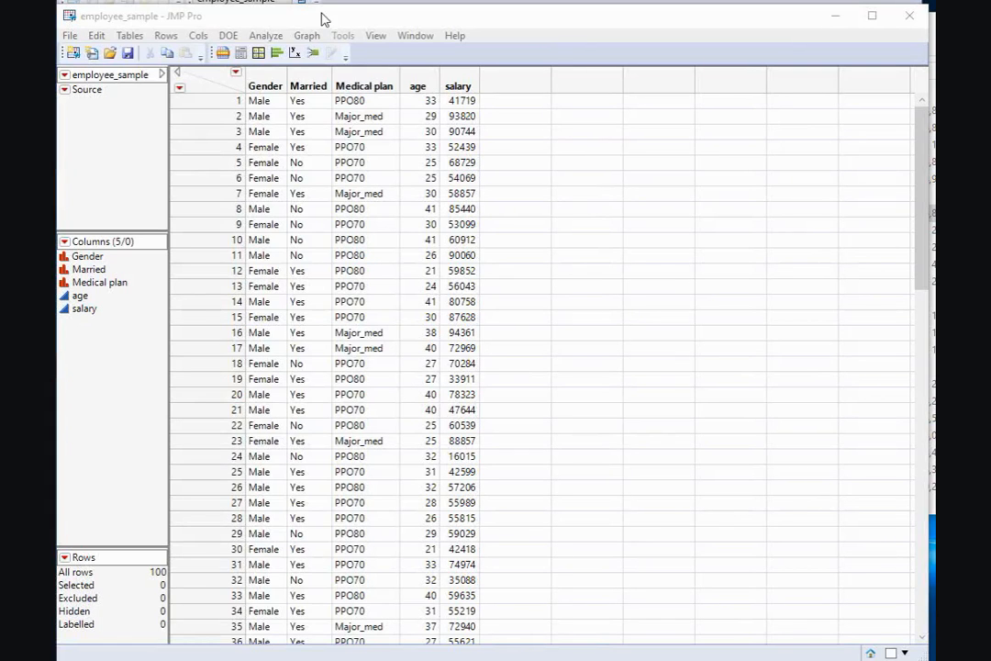
{"action": "mouse_move", "coordinate": [316, 48]}
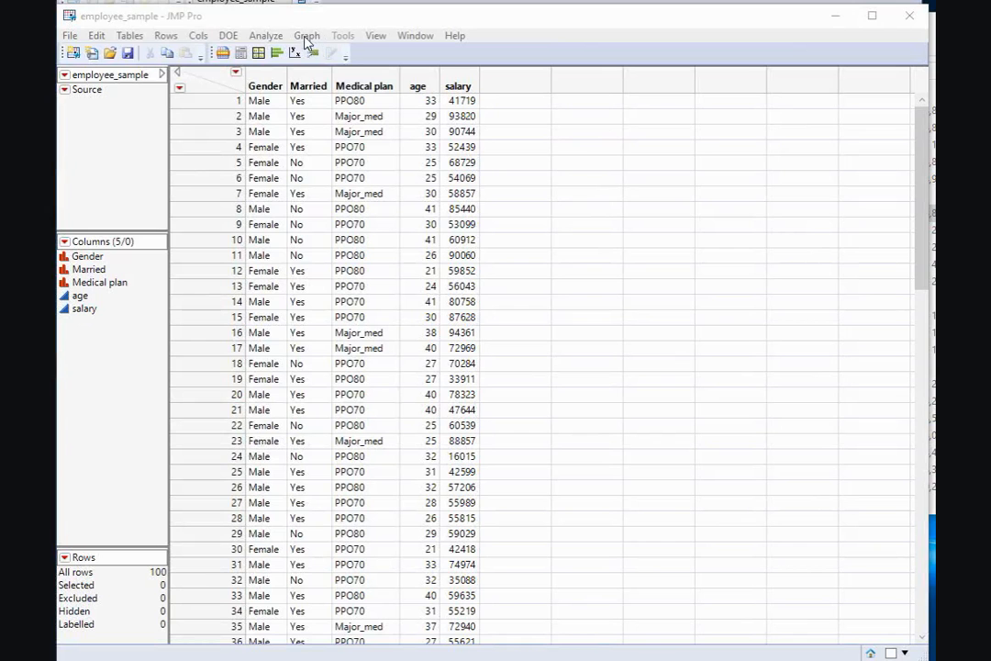
Launch Graph Builder from the Graph menu, listing the five employee_sample variables.
{"action": "left_click", "coordinate": [307, 34]}
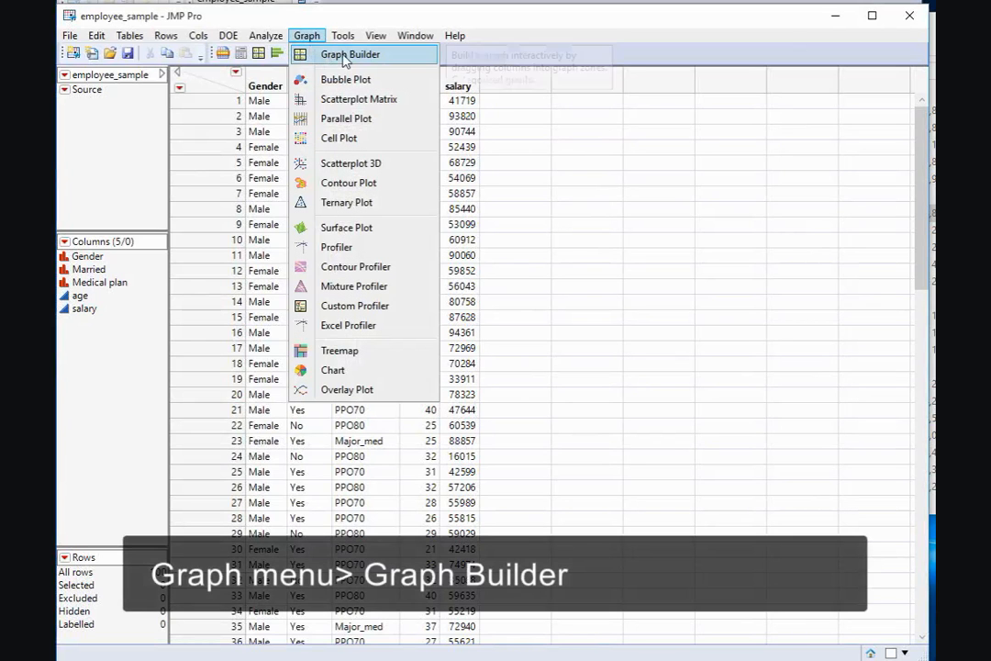
{"action": "left_click", "coordinate": [349, 55]}
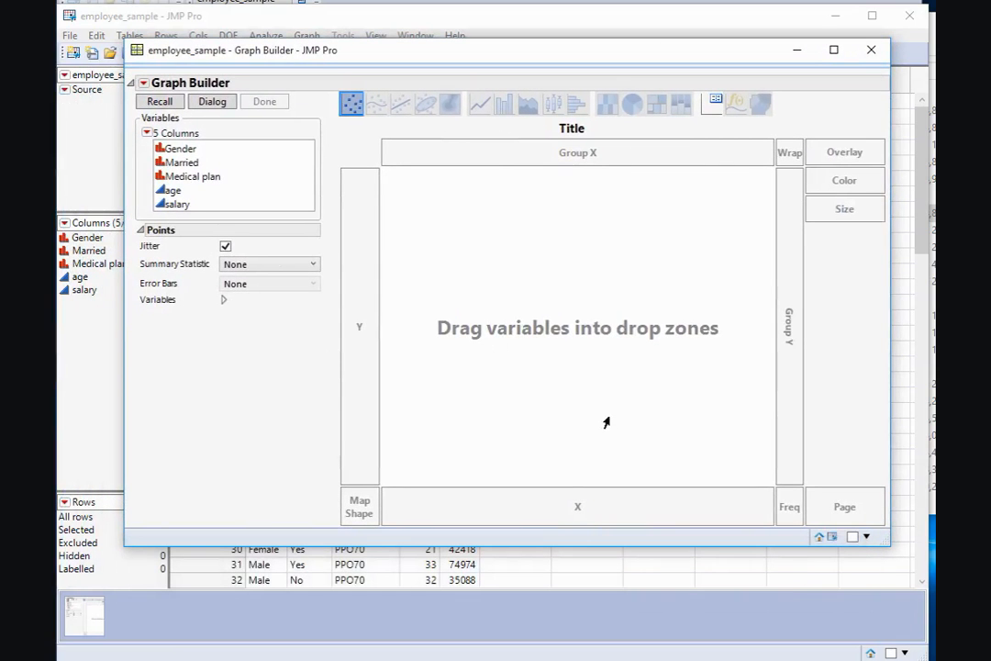
{"action": "mouse_move", "coordinate": [587, 449]}
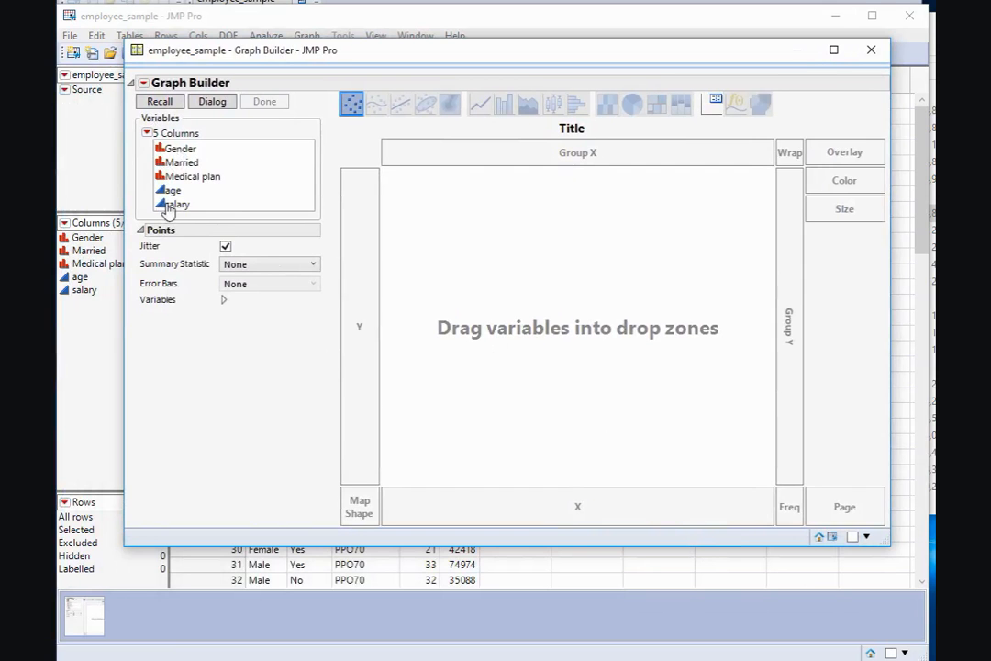
Place salary on the X axis to show a jittered dot plot of salary values.
{"action": "left_click_drag", "start_coordinate": [174, 204], "coordinate": [576, 506]}
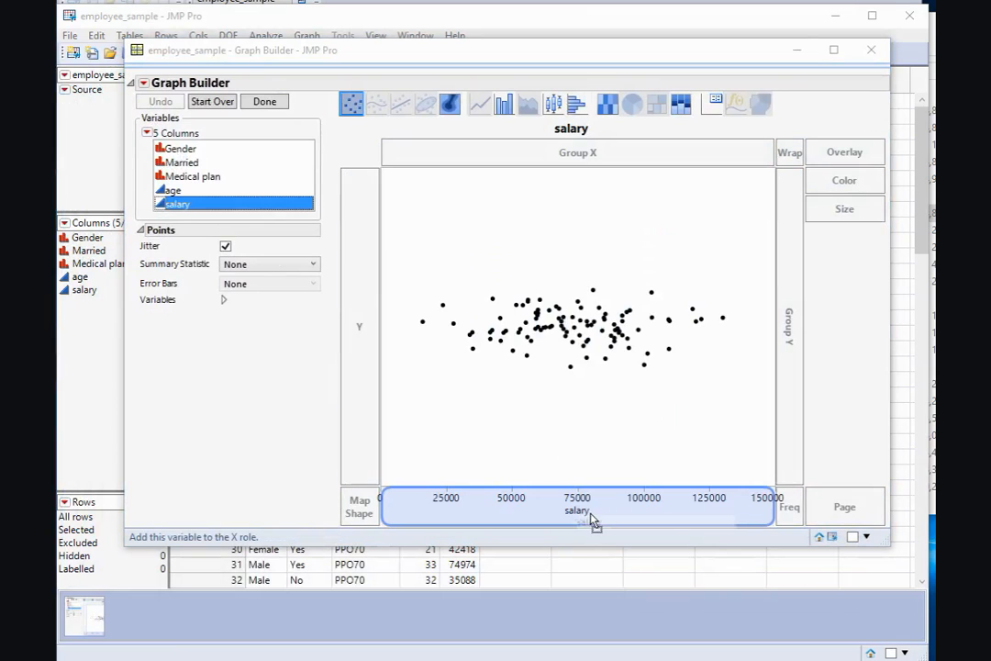
{"action": "mouse_move", "coordinate": [598, 512]}
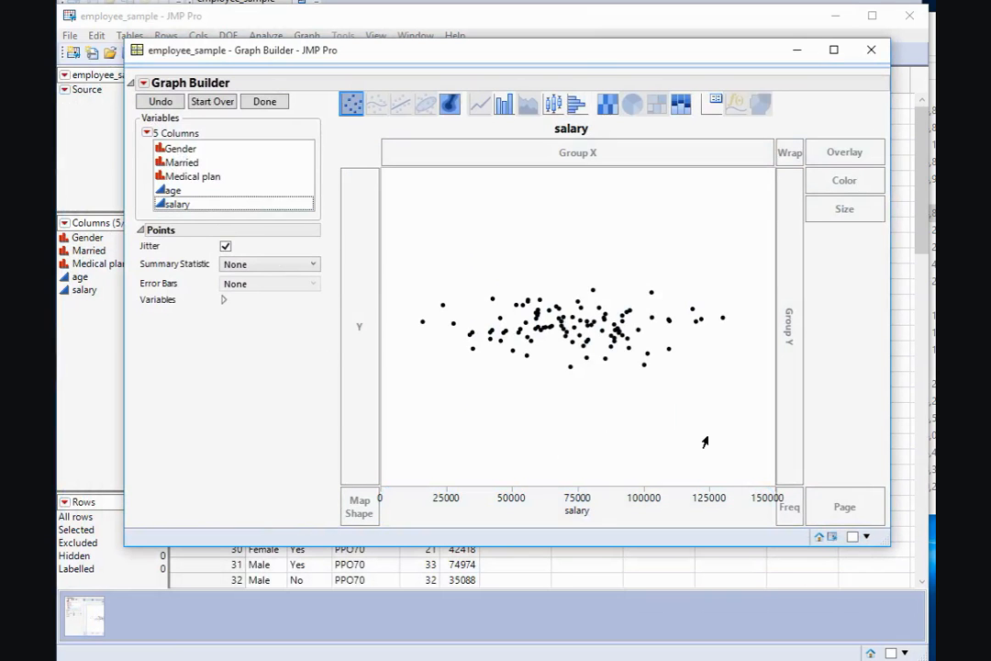
{"action": "mouse_move", "coordinate": [705, 433]}
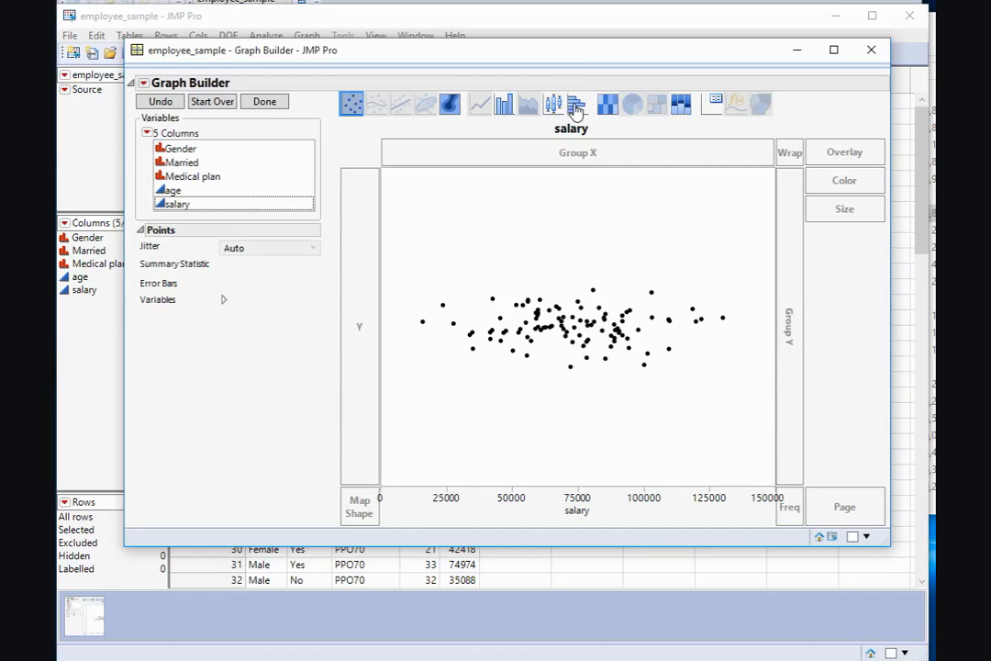
Switch the salary element to a histogram, then to a box plot.
{"action": "left_click", "coordinate": [555, 103]}
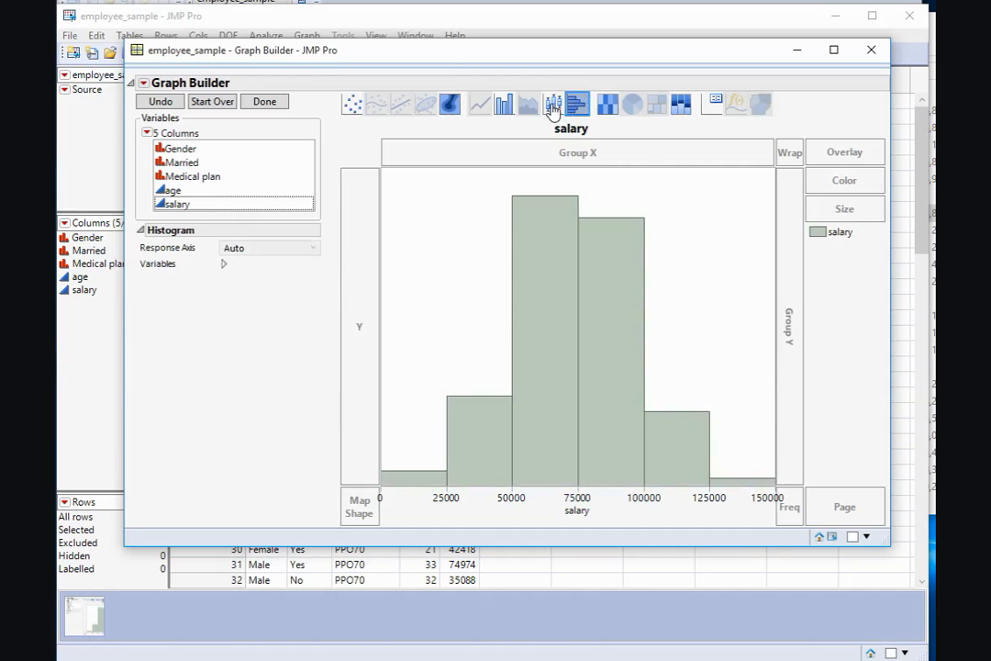
{"action": "left_click", "coordinate": [566, 103]}
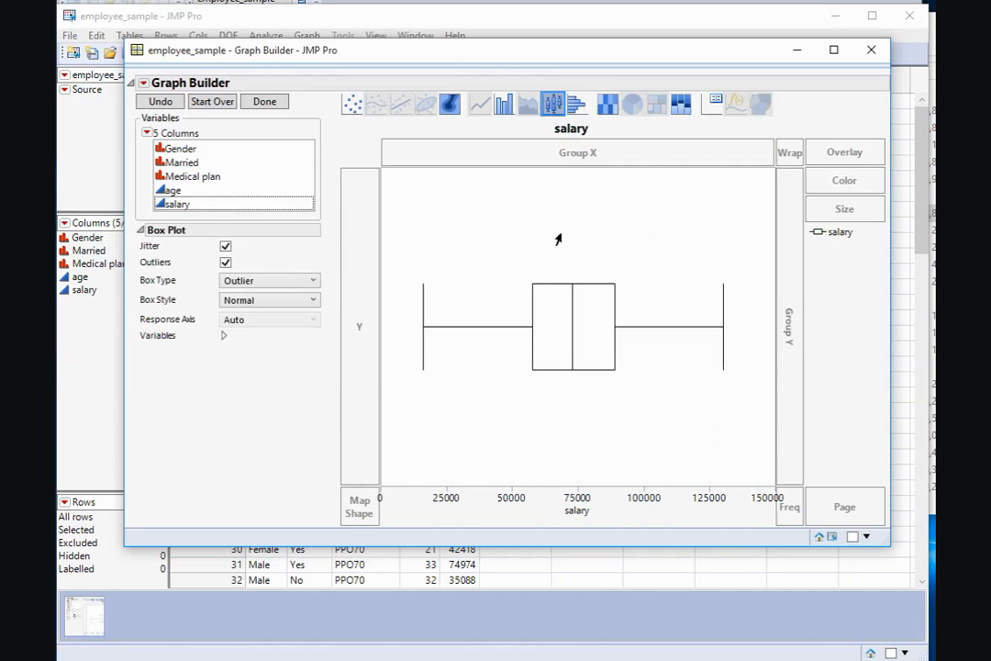
{"action": "mouse_move", "coordinate": [255, 442]}
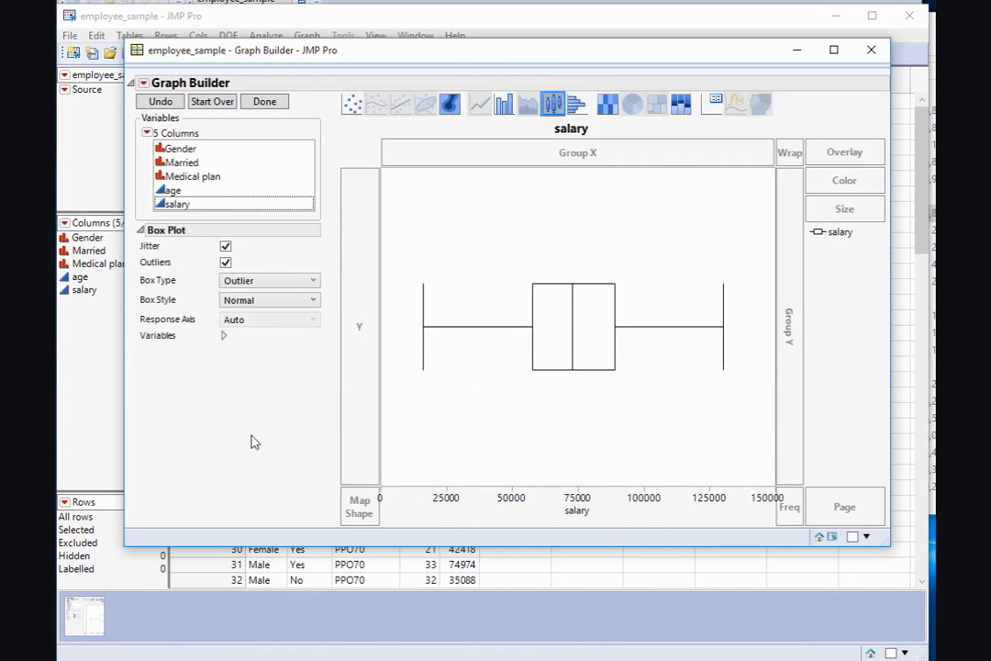
{"action": "mouse_move", "coordinate": [179, 248]}
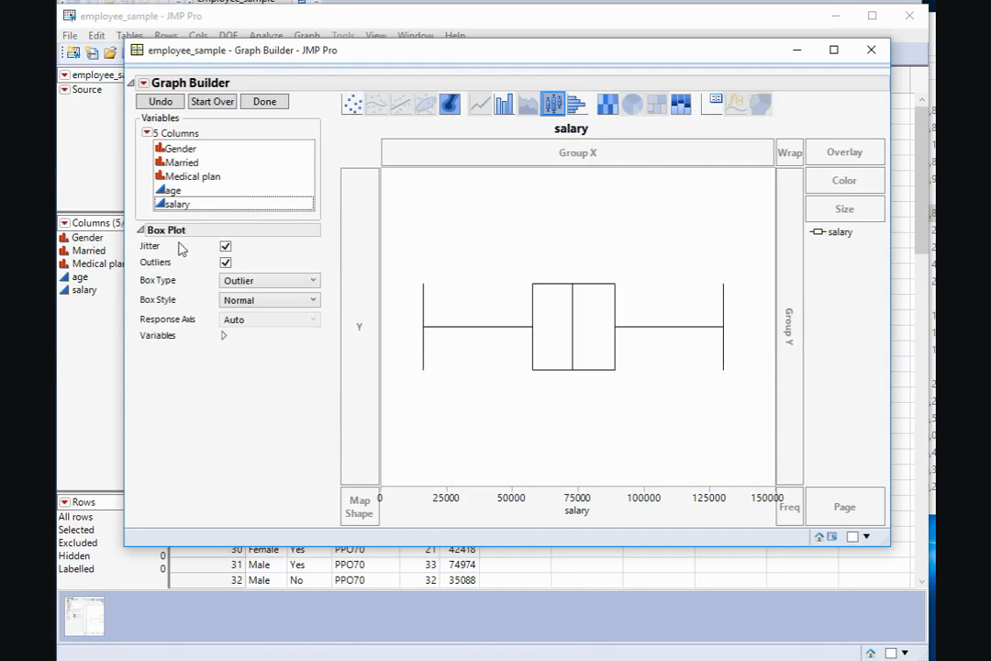
Assign Gender to Group Y so the salary box plot splits into Female and Male panels.
{"action": "left_click", "coordinate": [179, 147]}
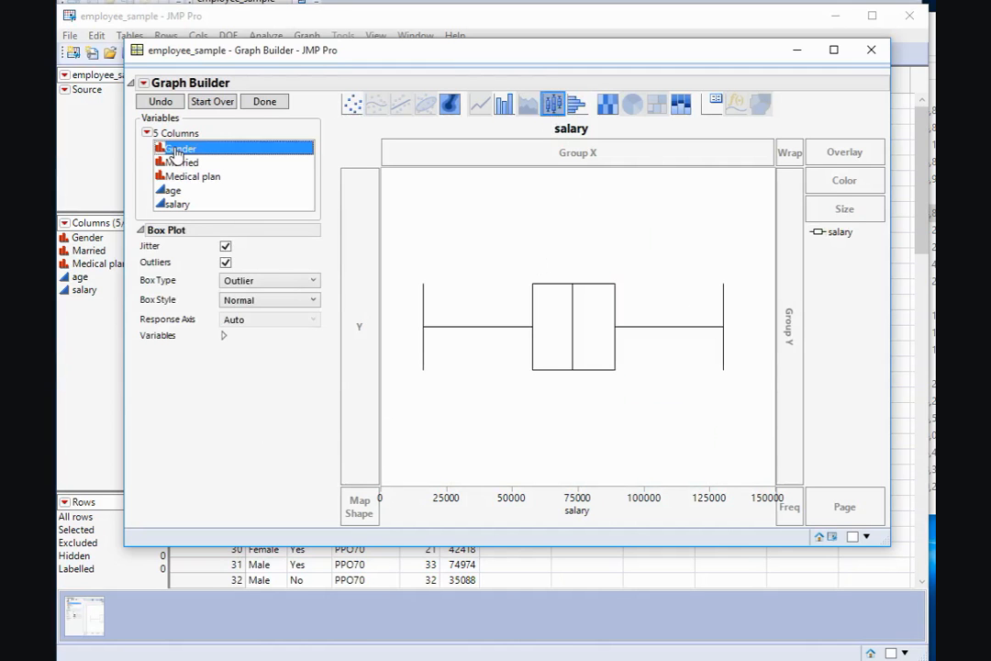
{"action": "left_click_drag", "start_coordinate": [180, 147], "coordinate": [790, 326]}
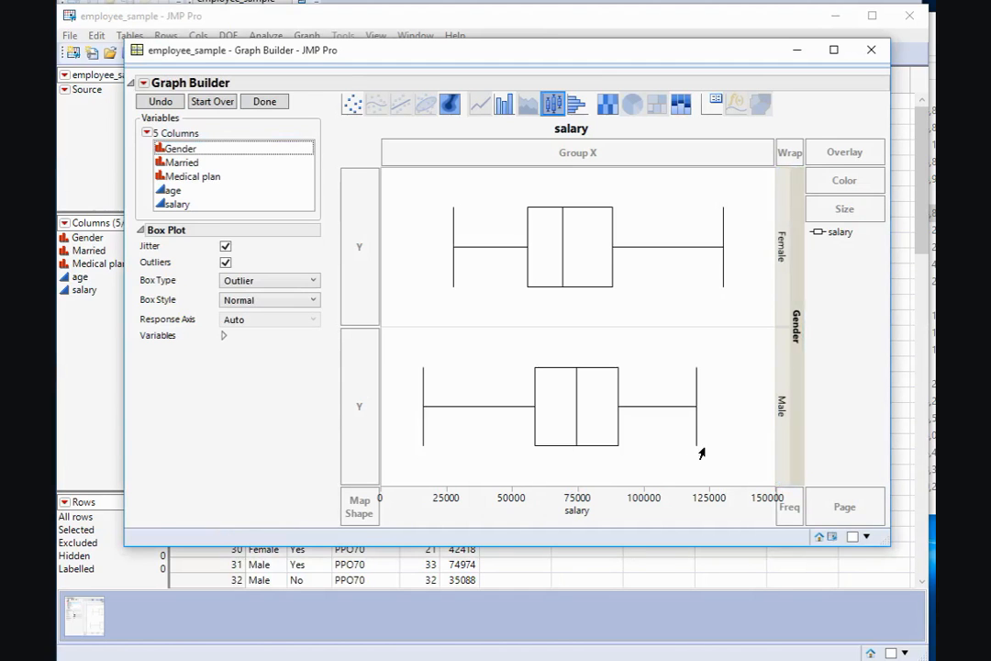
{"action": "mouse_move", "coordinate": [679, 429]}
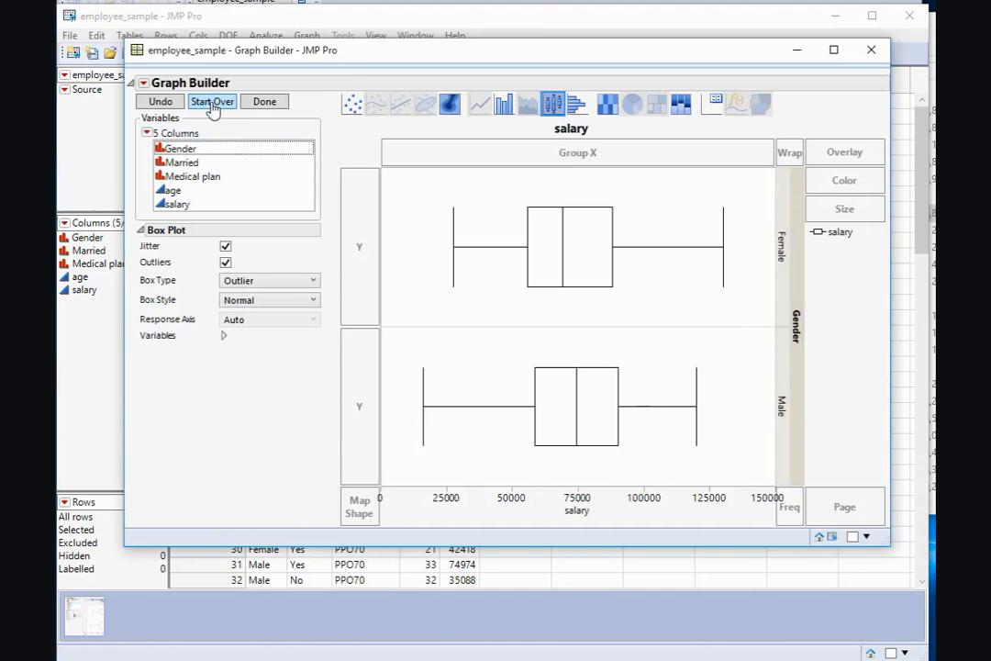
Clear the graph and plot salary on Y against age on X with a smoother.
{"action": "left_click", "coordinate": [213, 100]}
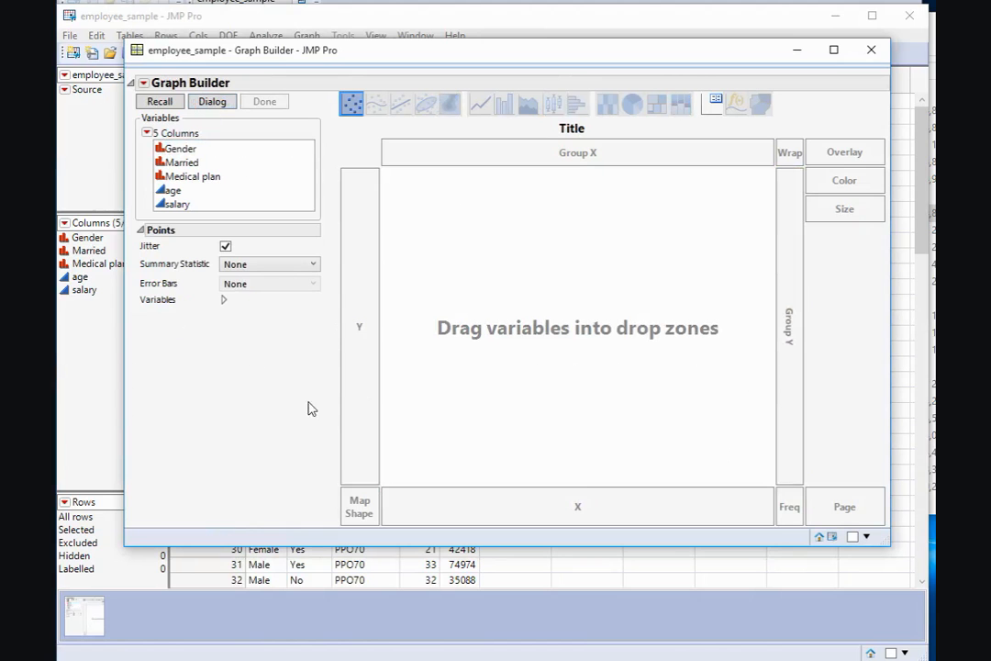
{"action": "mouse_move", "coordinate": [488, 499]}
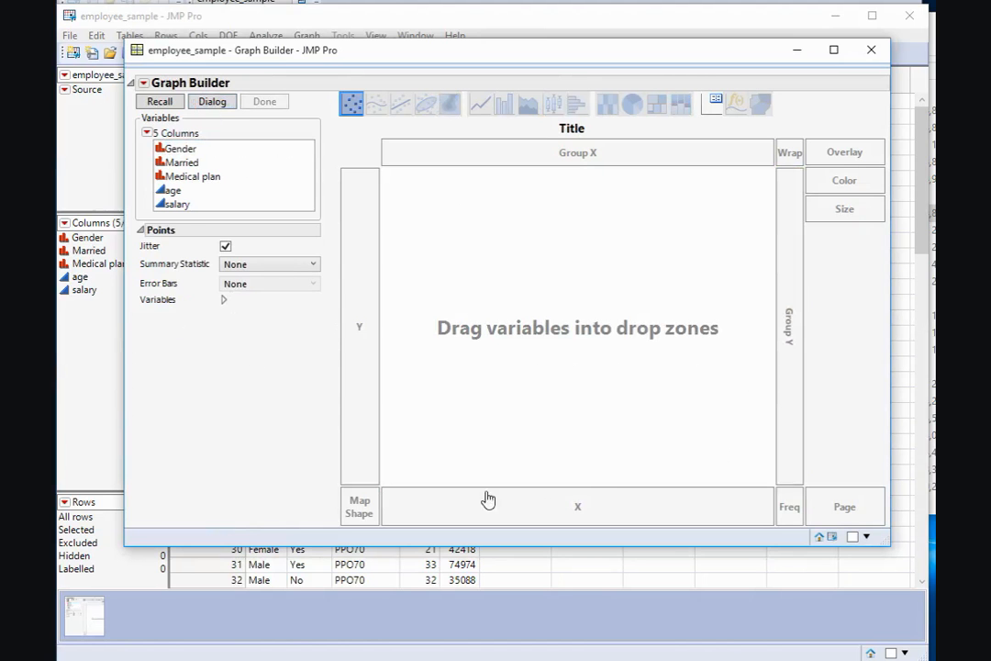
{"action": "mouse_move", "coordinate": [169, 192]}
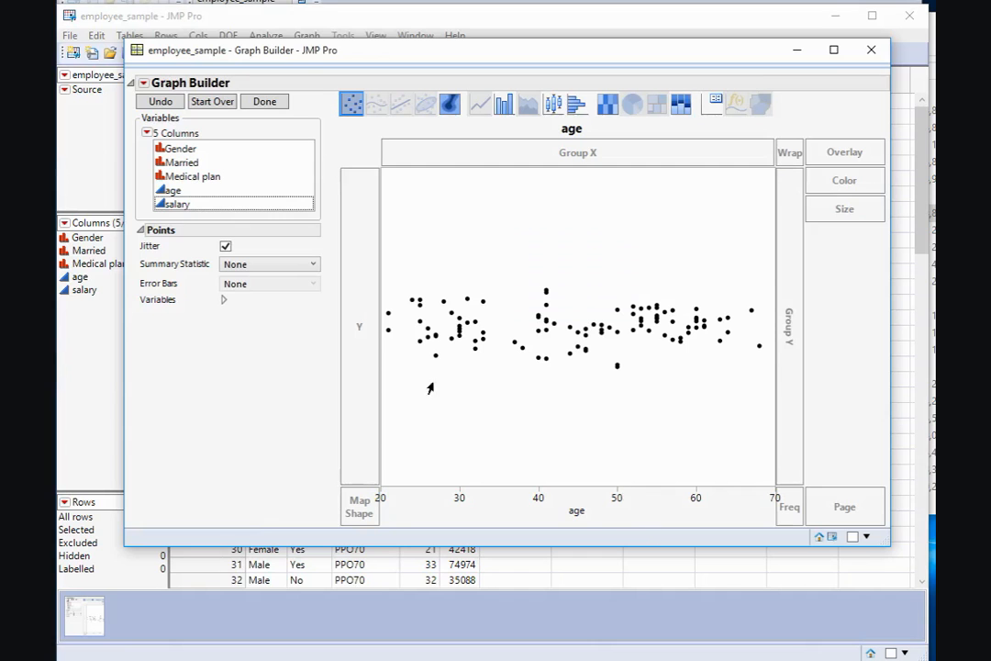
{"action": "left_click_drag", "start_coordinate": [174, 202], "coordinate": [357, 326]}
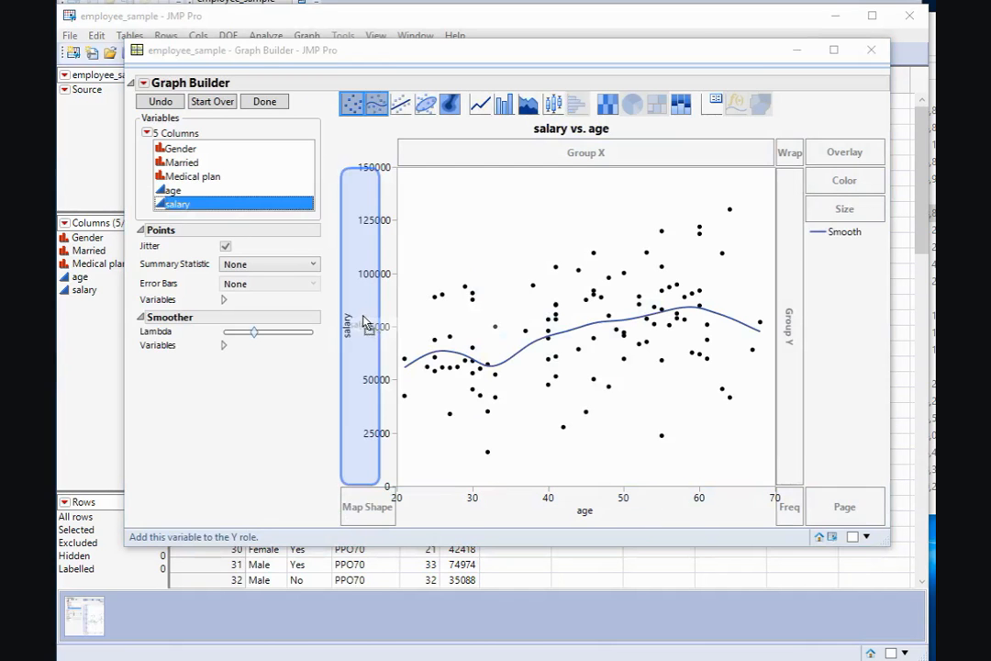